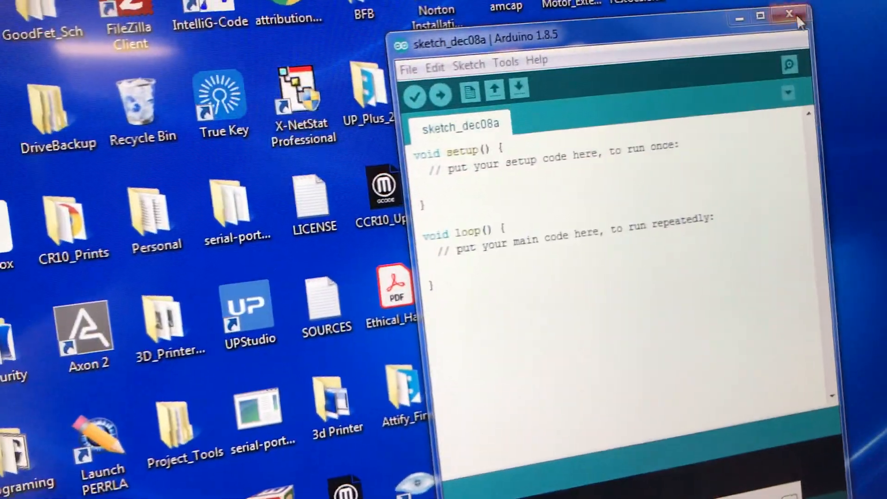
Close the empty Arduino sketch window
{"action": "left_click", "coordinate": [790, 13]}
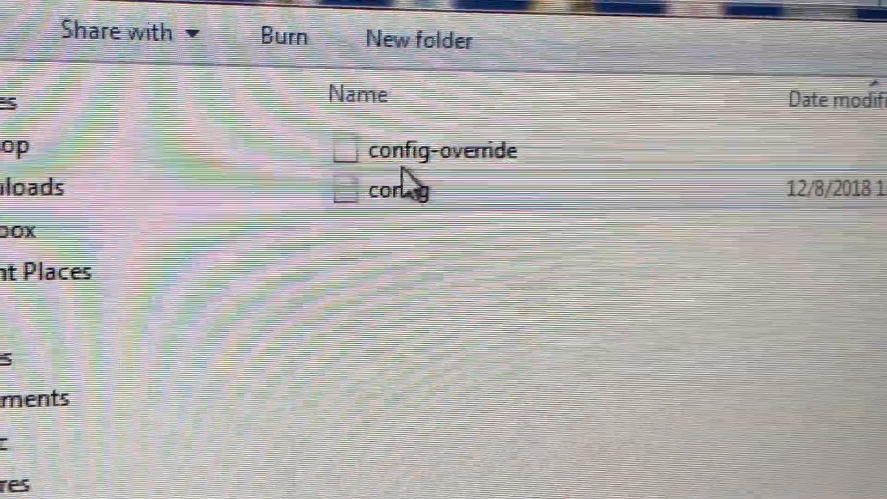
Select the config file in the Explorer folder beside config-override
{"action": "left_click", "coordinate": [401, 190]}
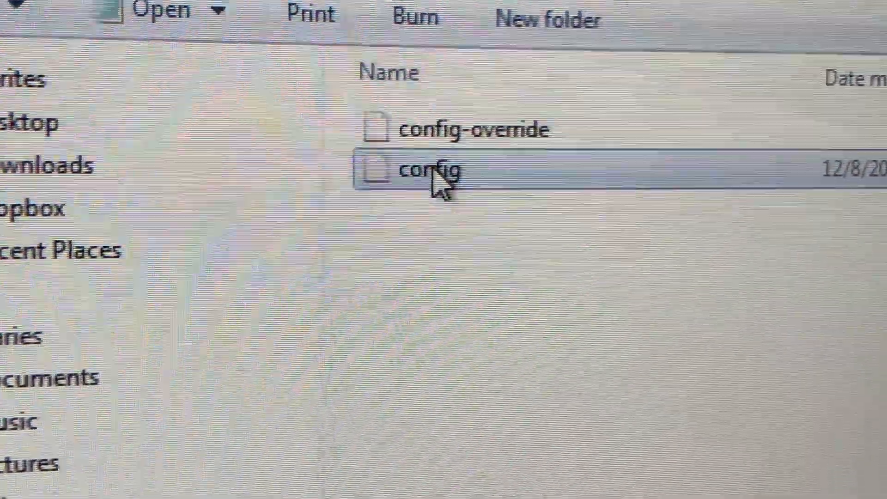
Open the config file in Notepad and scroll down to the Extruder module section
{"action": "double_click", "coordinate": [430, 169]}
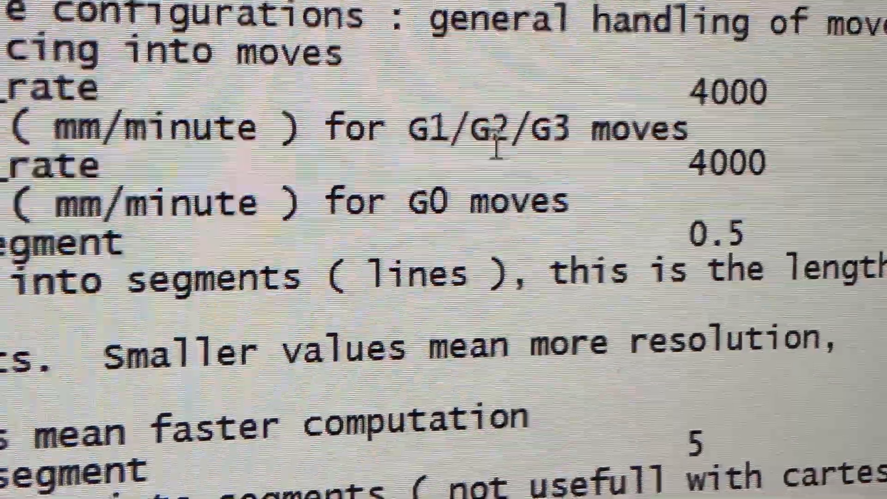
{"action": "scroll", "scroll_direction": "down", "scroll_amount": 3}
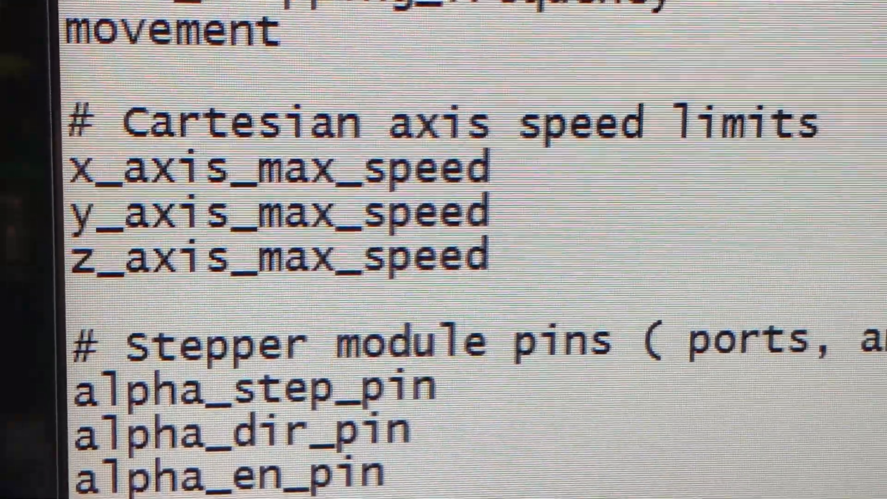
{"action": "scroll", "scroll_direction": "down", "scroll_amount": 3}
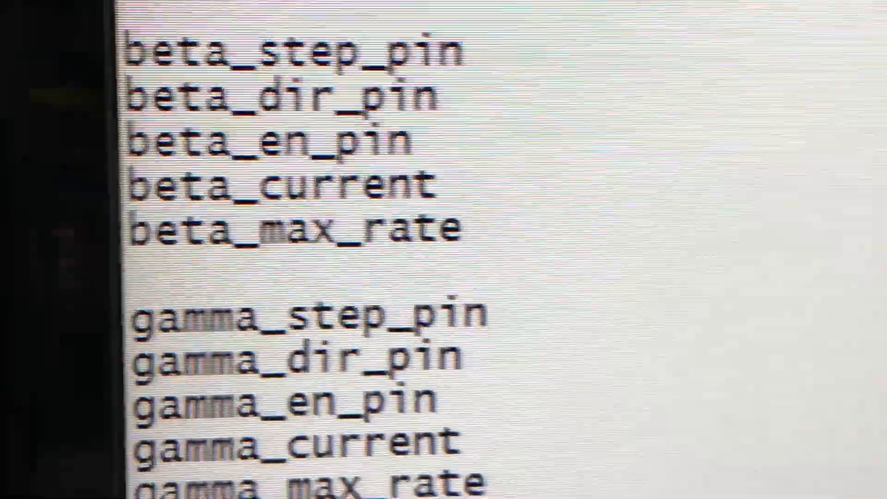
{"action": "scroll", "scroll_direction": "down", "scroll_amount": 3}
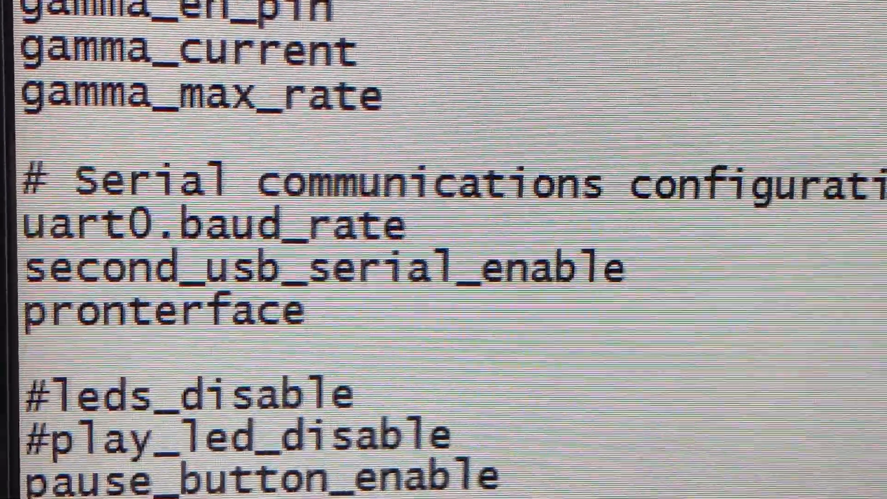
{"action": "scroll", "scroll_direction": "down", "scroll_amount": 3}
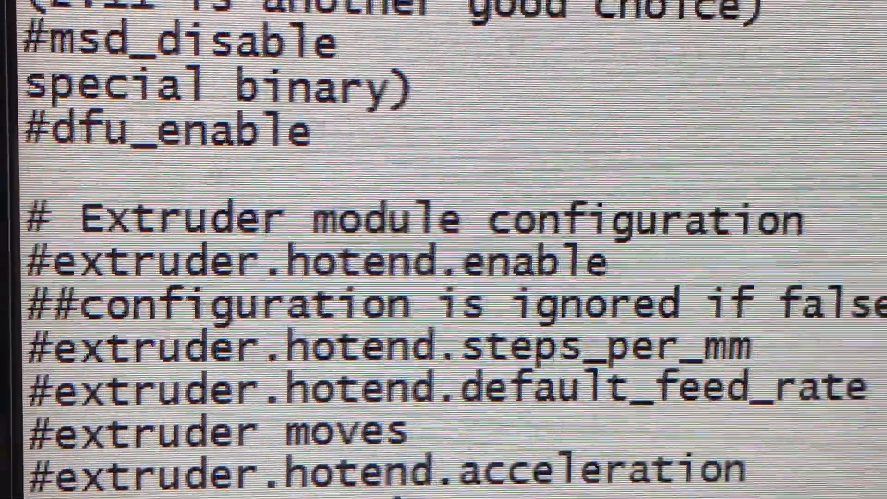
Scroll down to the #extruder.hotend step_pin, dir_pin and en_pin lines
{"action": "scroll", "scroll_direction": "down", "scroll_amount": 3}
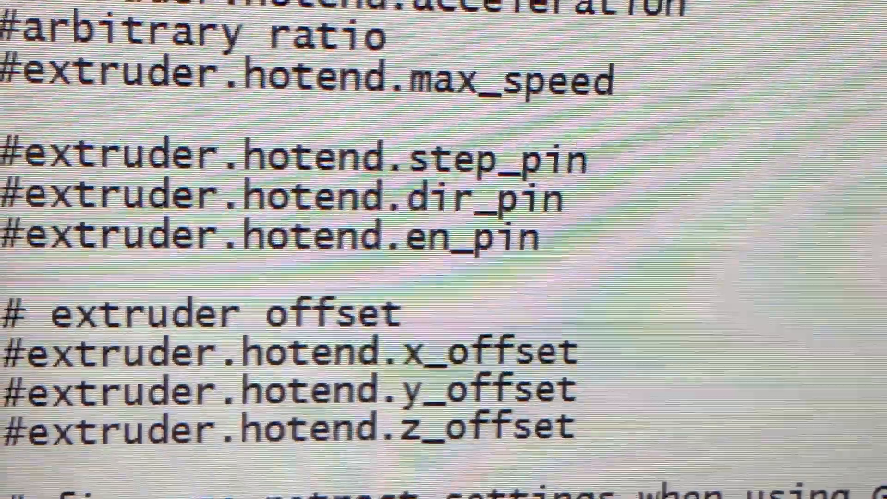
{"action": "scroll", "scroll_direction": "down", "scroll_amount": 3}
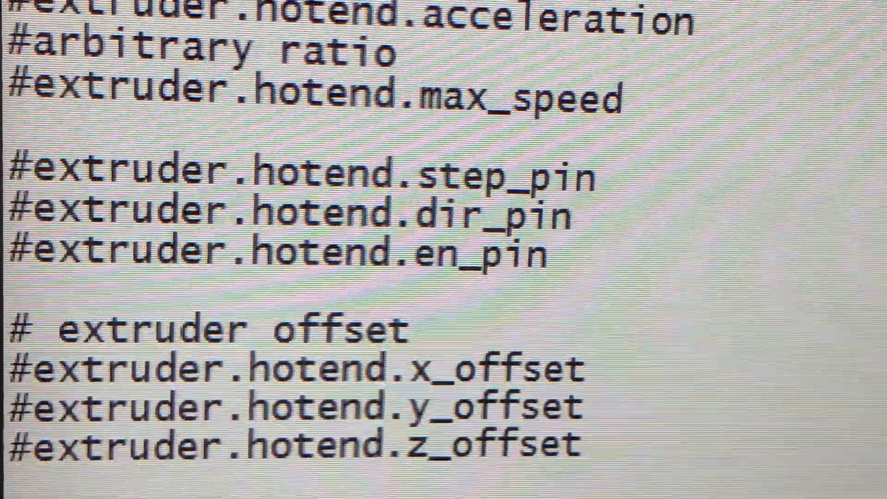